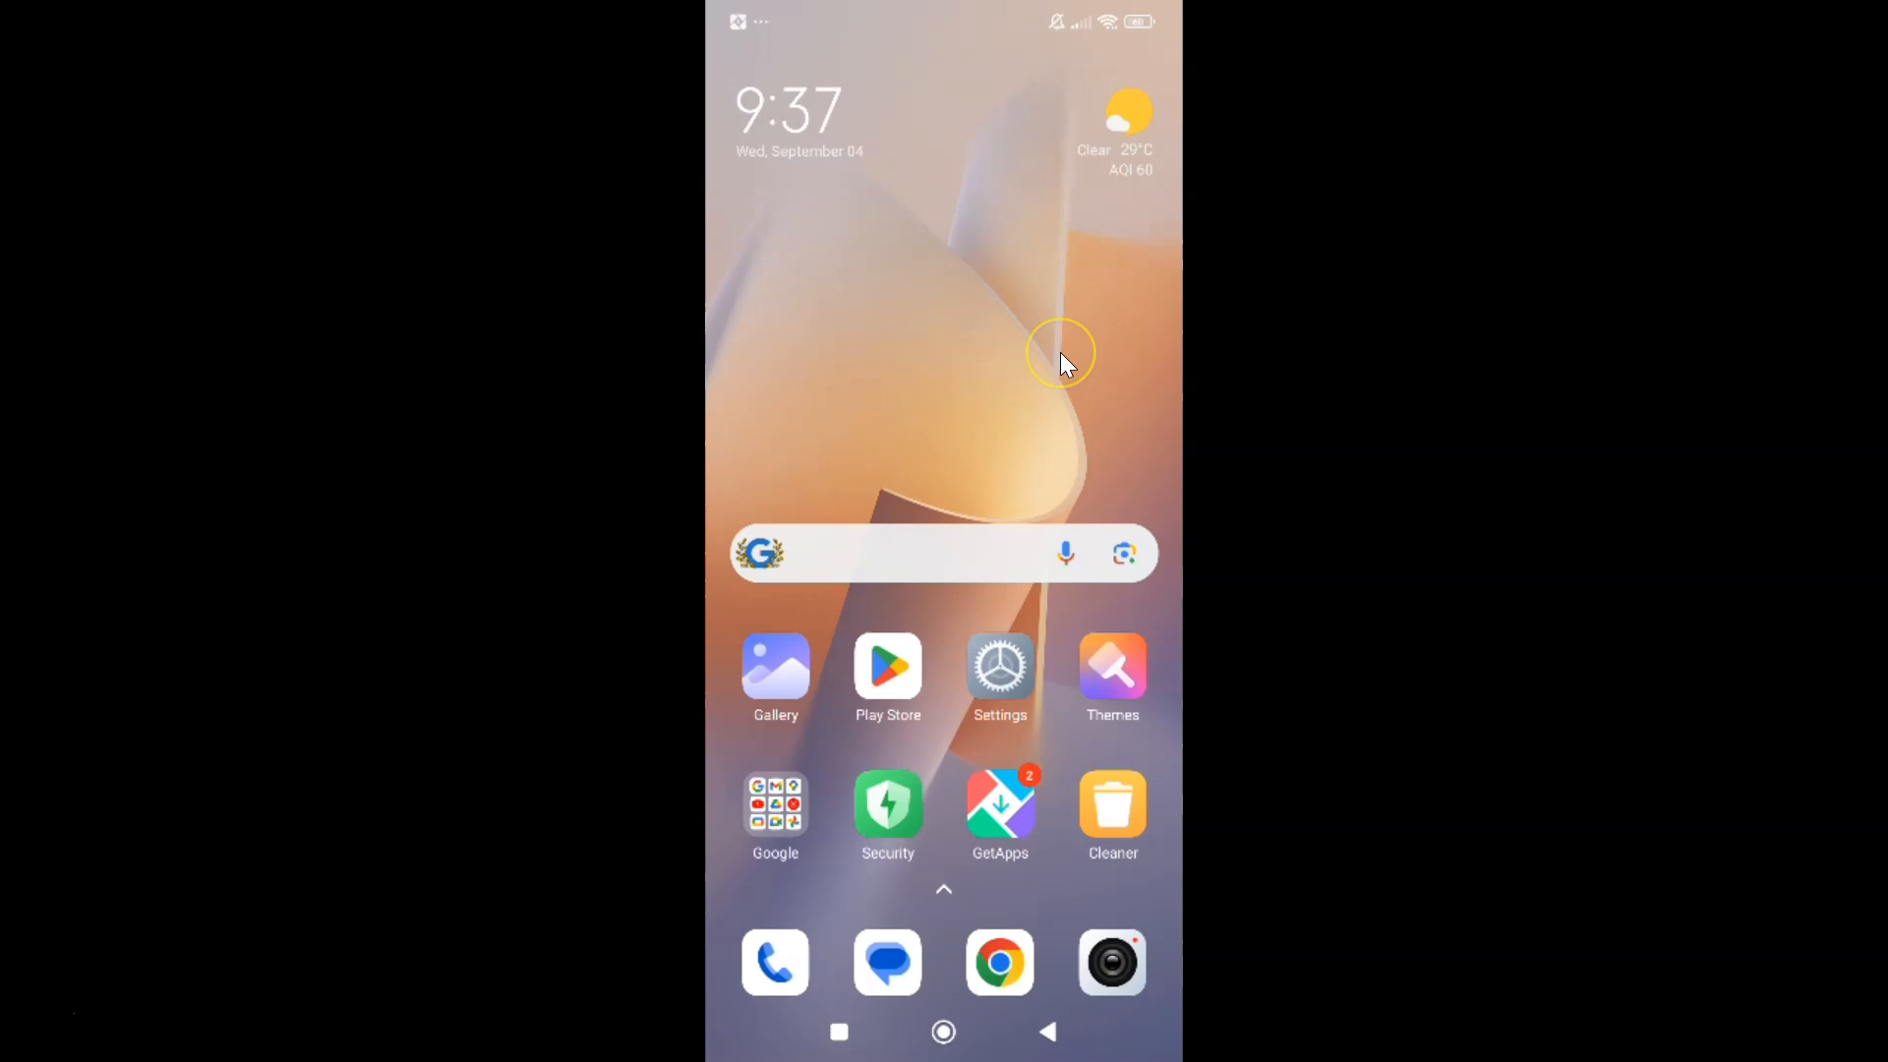
mouse_move(1105, 327)
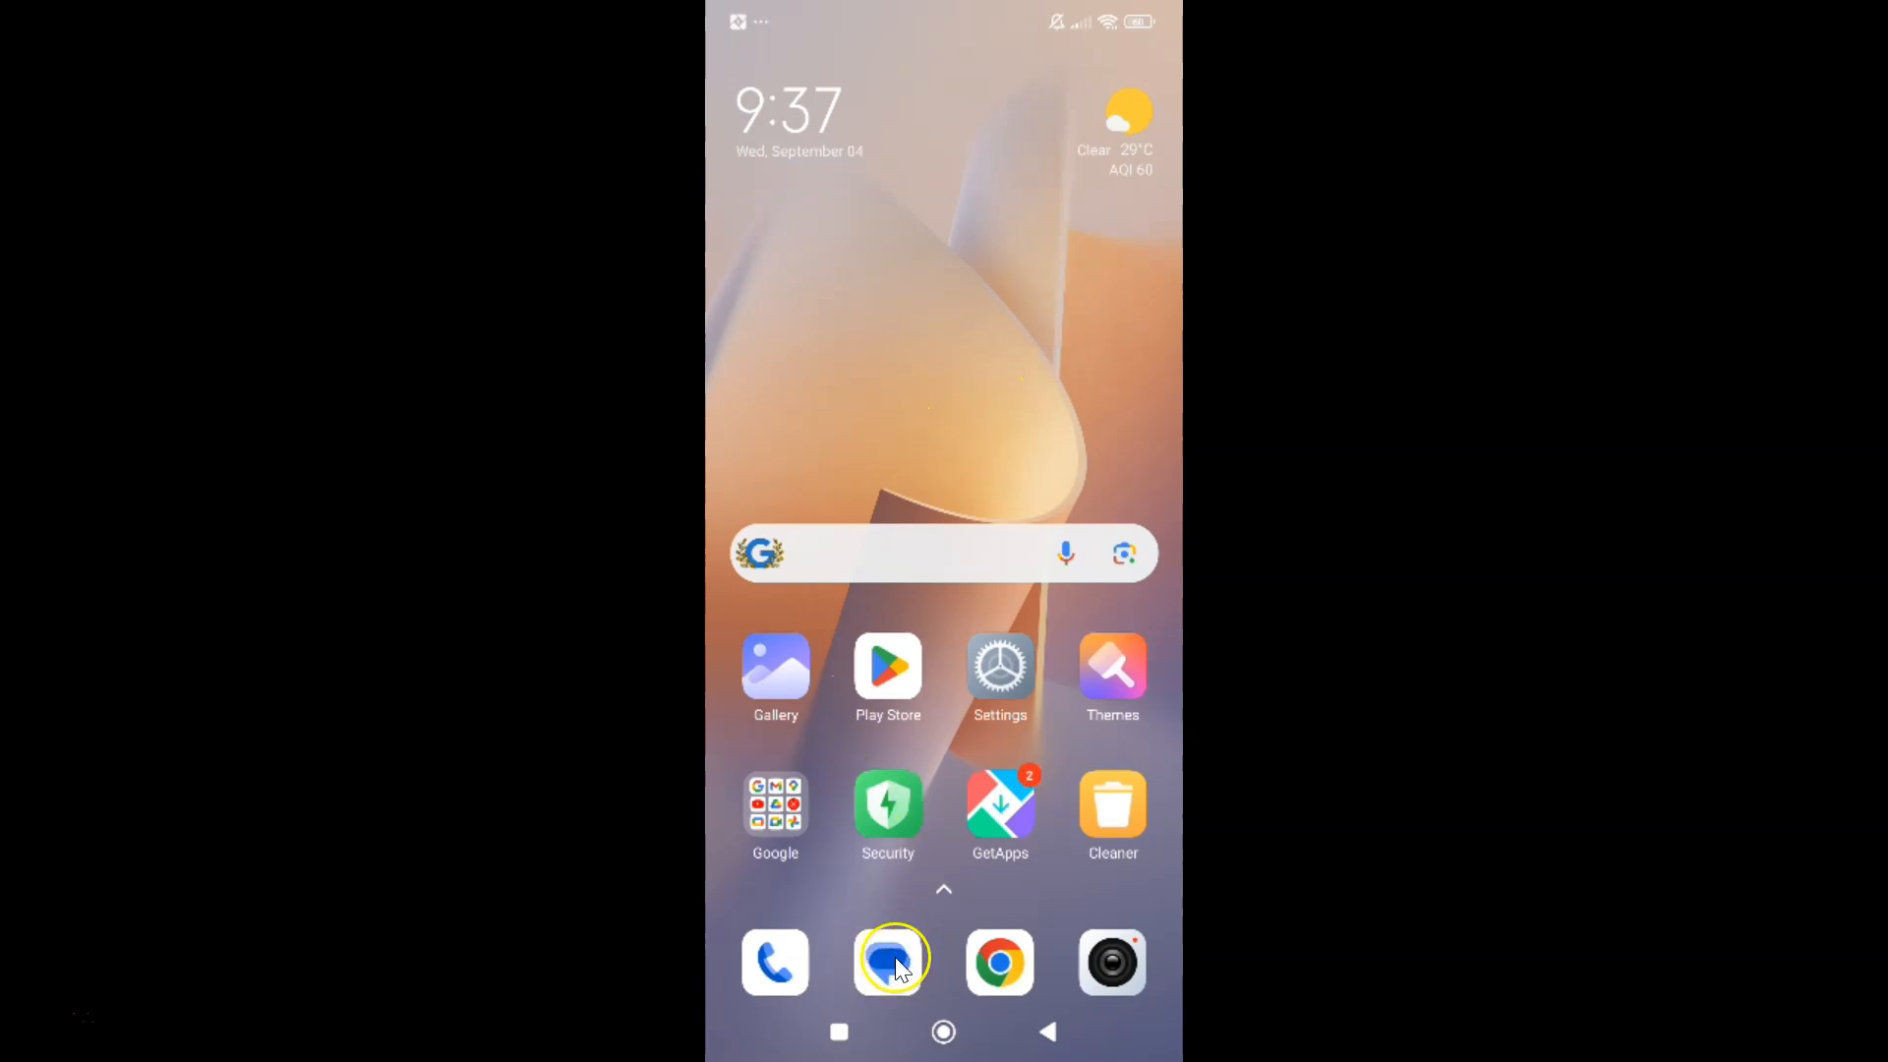
Launch Messages from the home screen and enter Messages settings via the profile avatar menu.
click(887, 961)
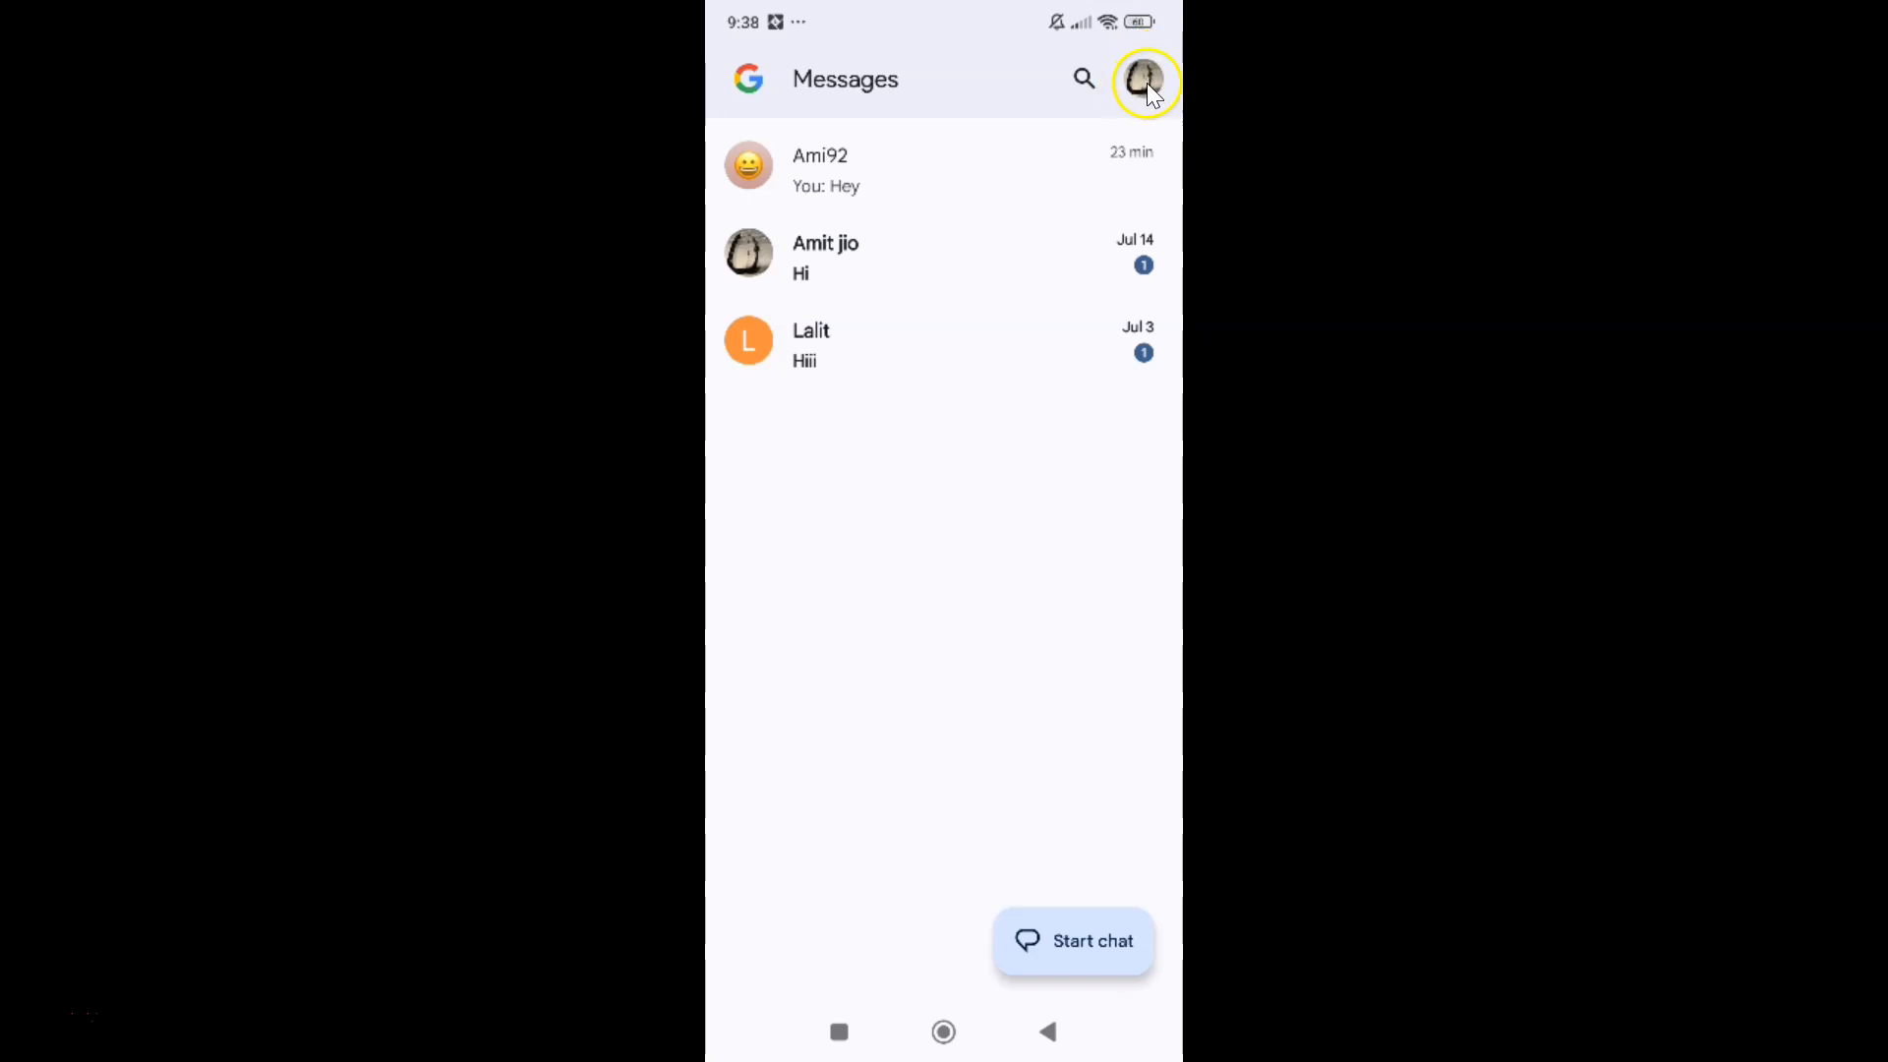
click(1144, 79)
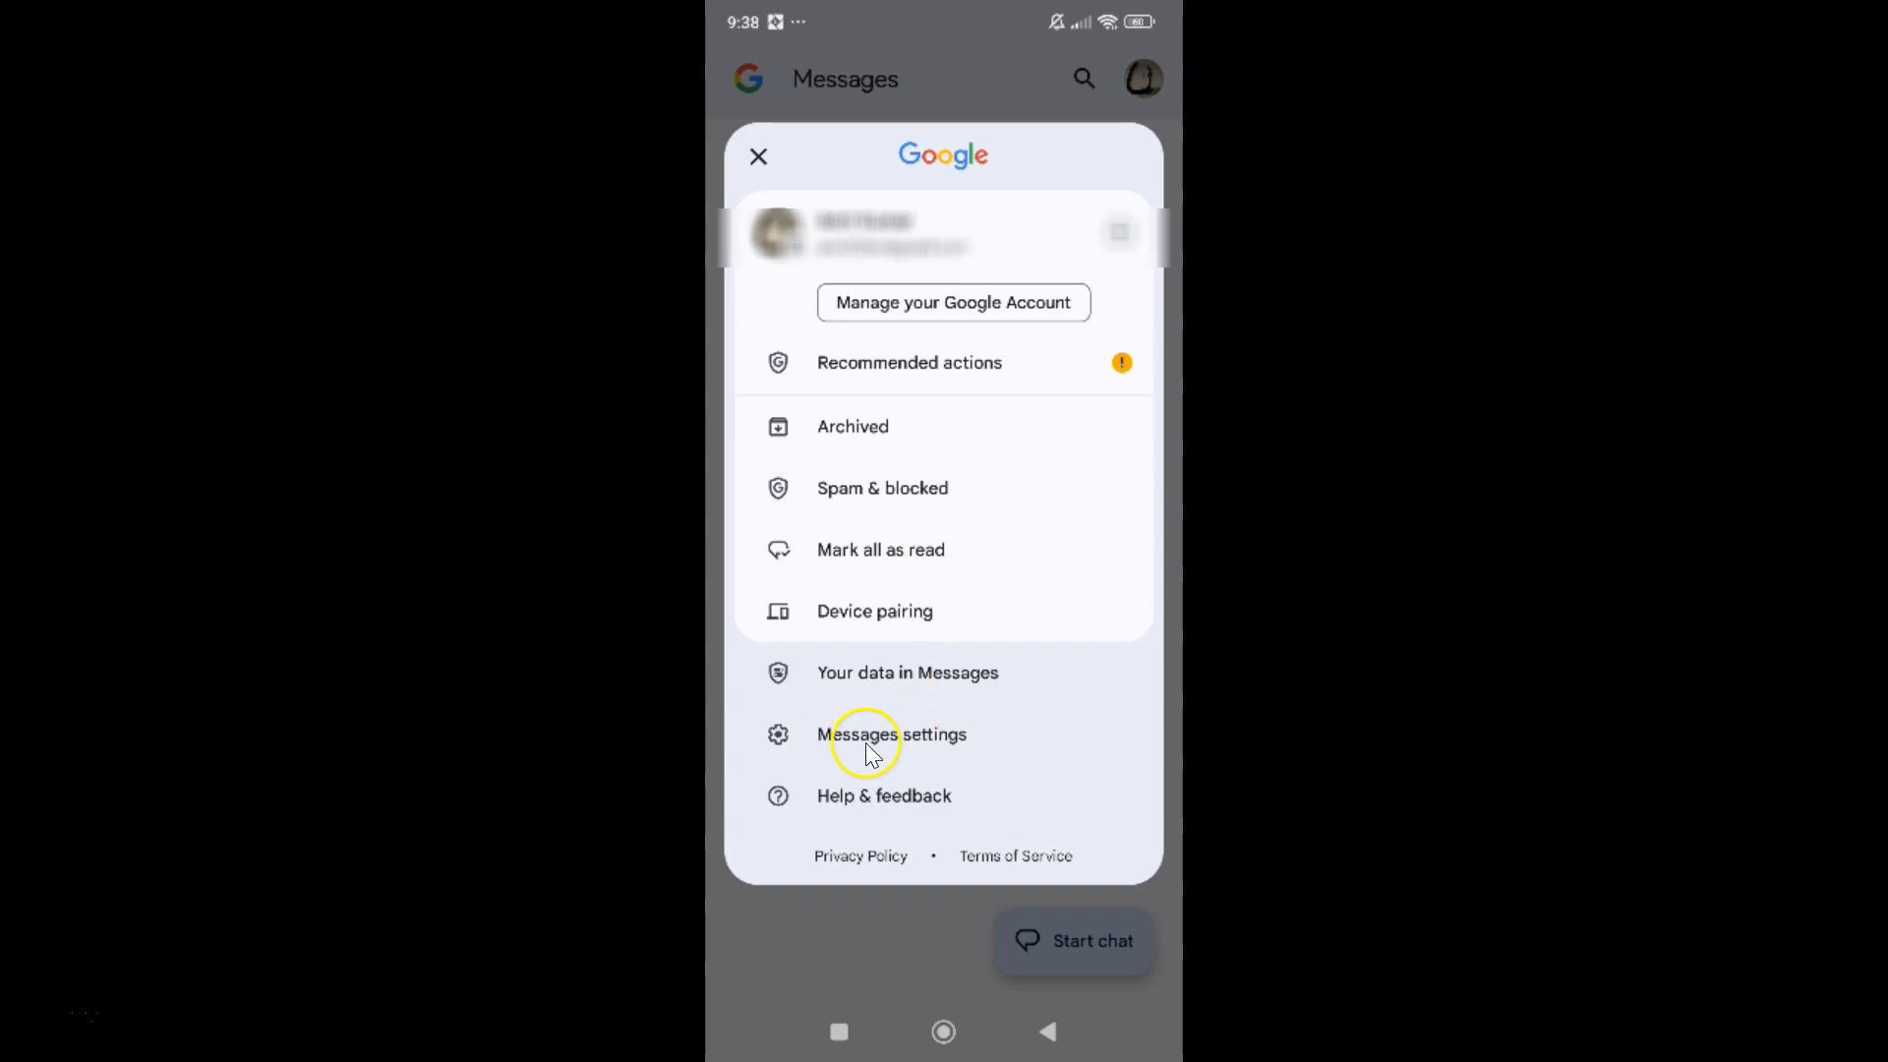
click(893, 735)
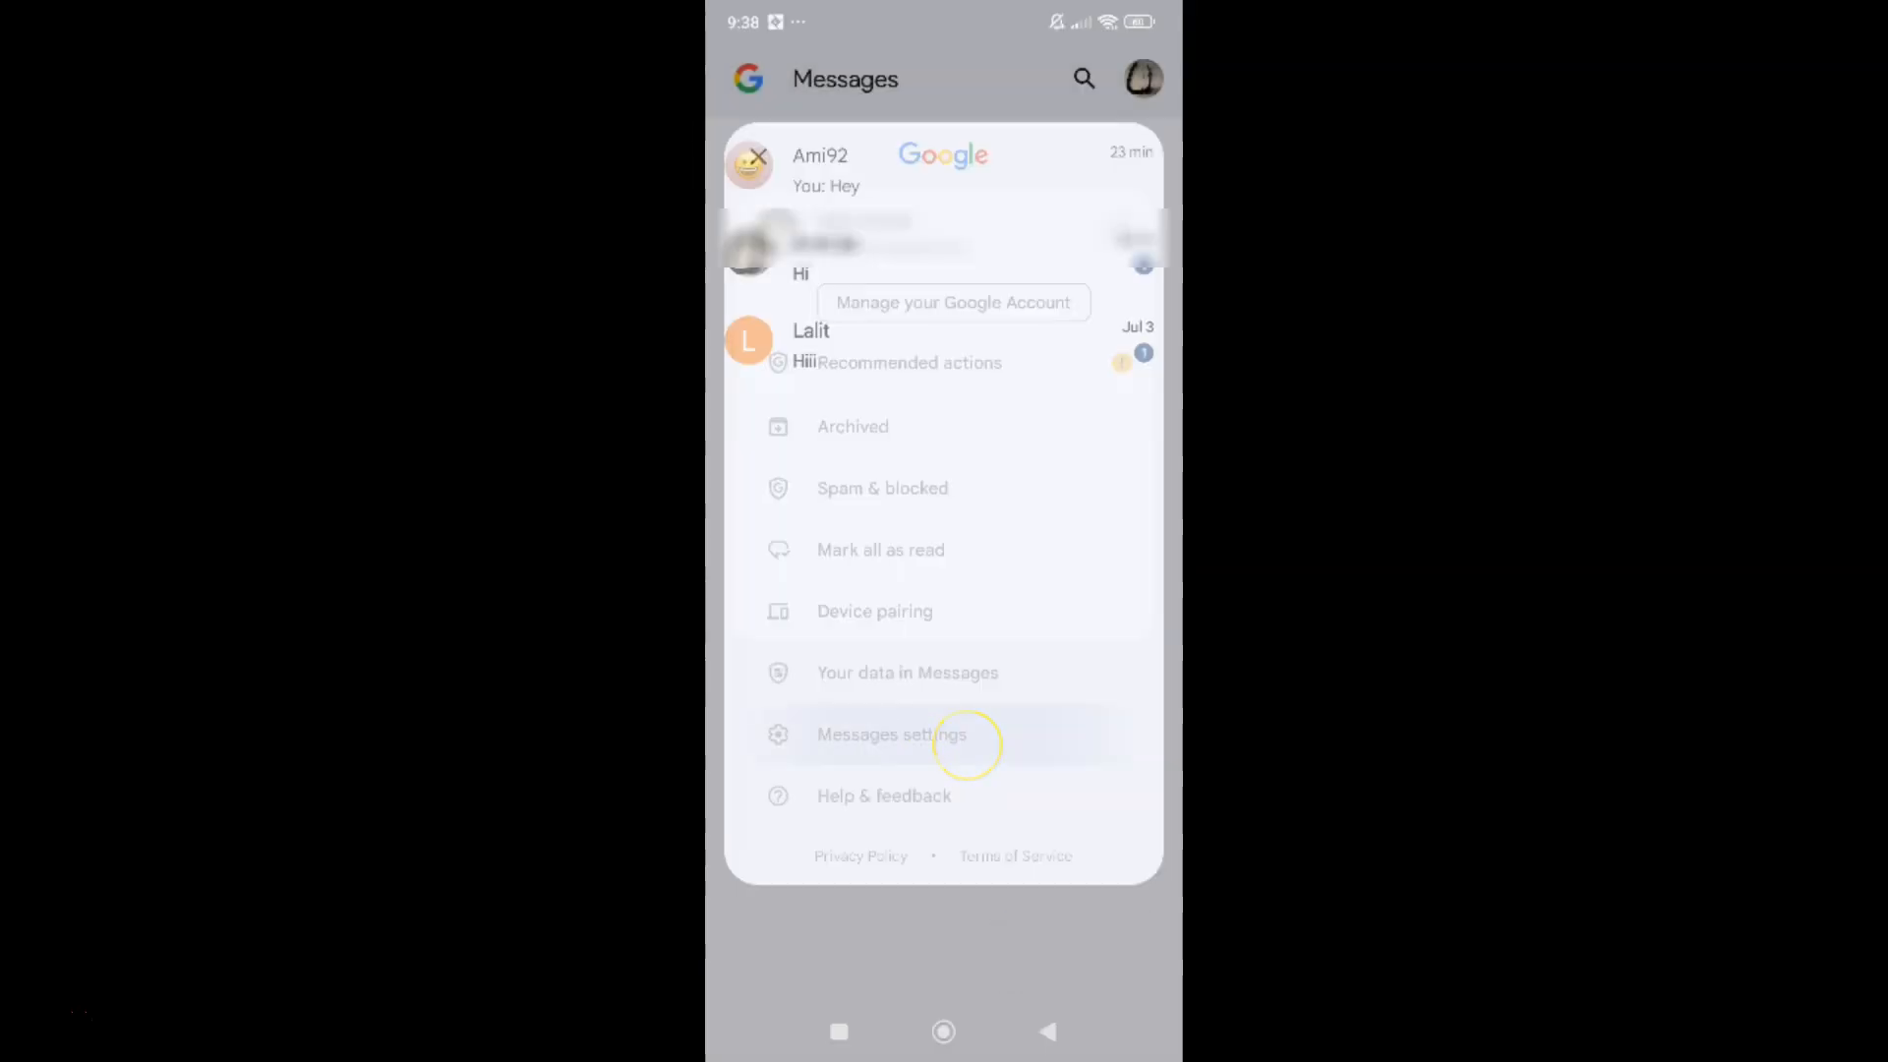
Switch on the 'Send photos faster' toggle so it shows blue (enabled).
click(892, 735)
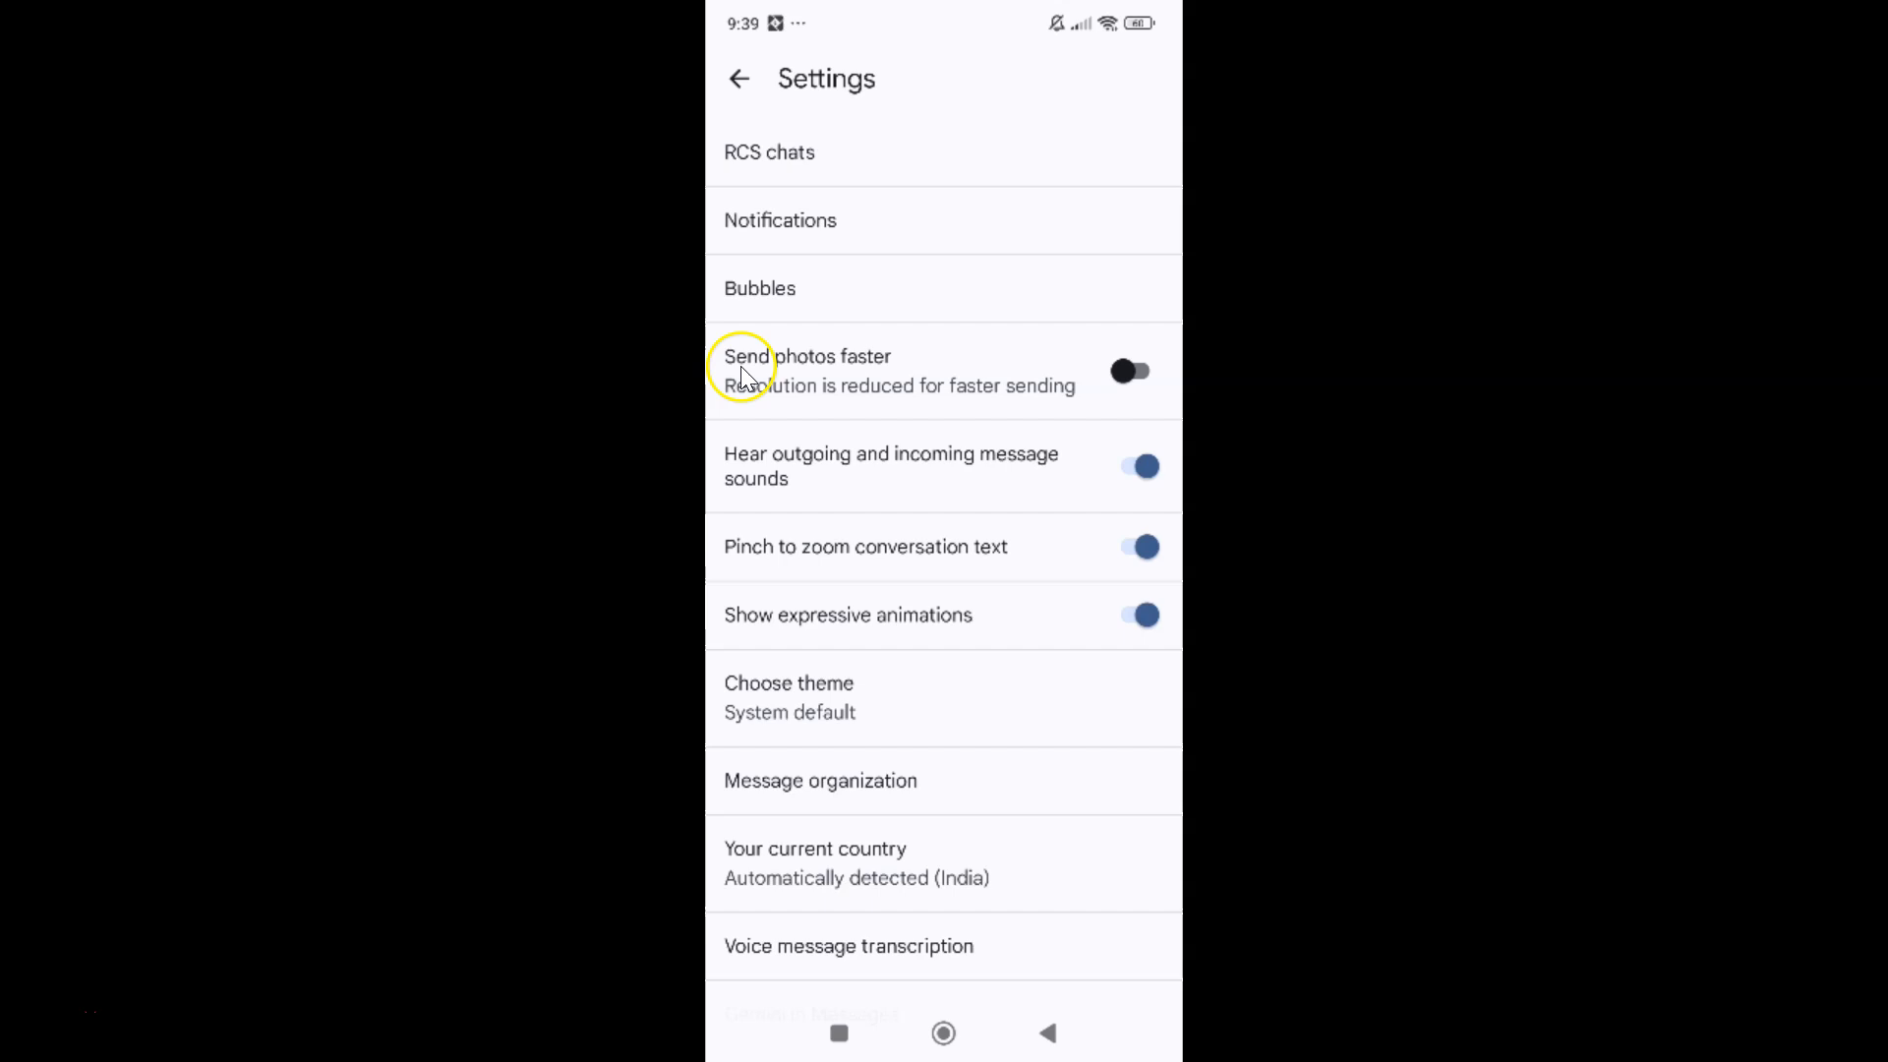
mouse_move(885, 366)
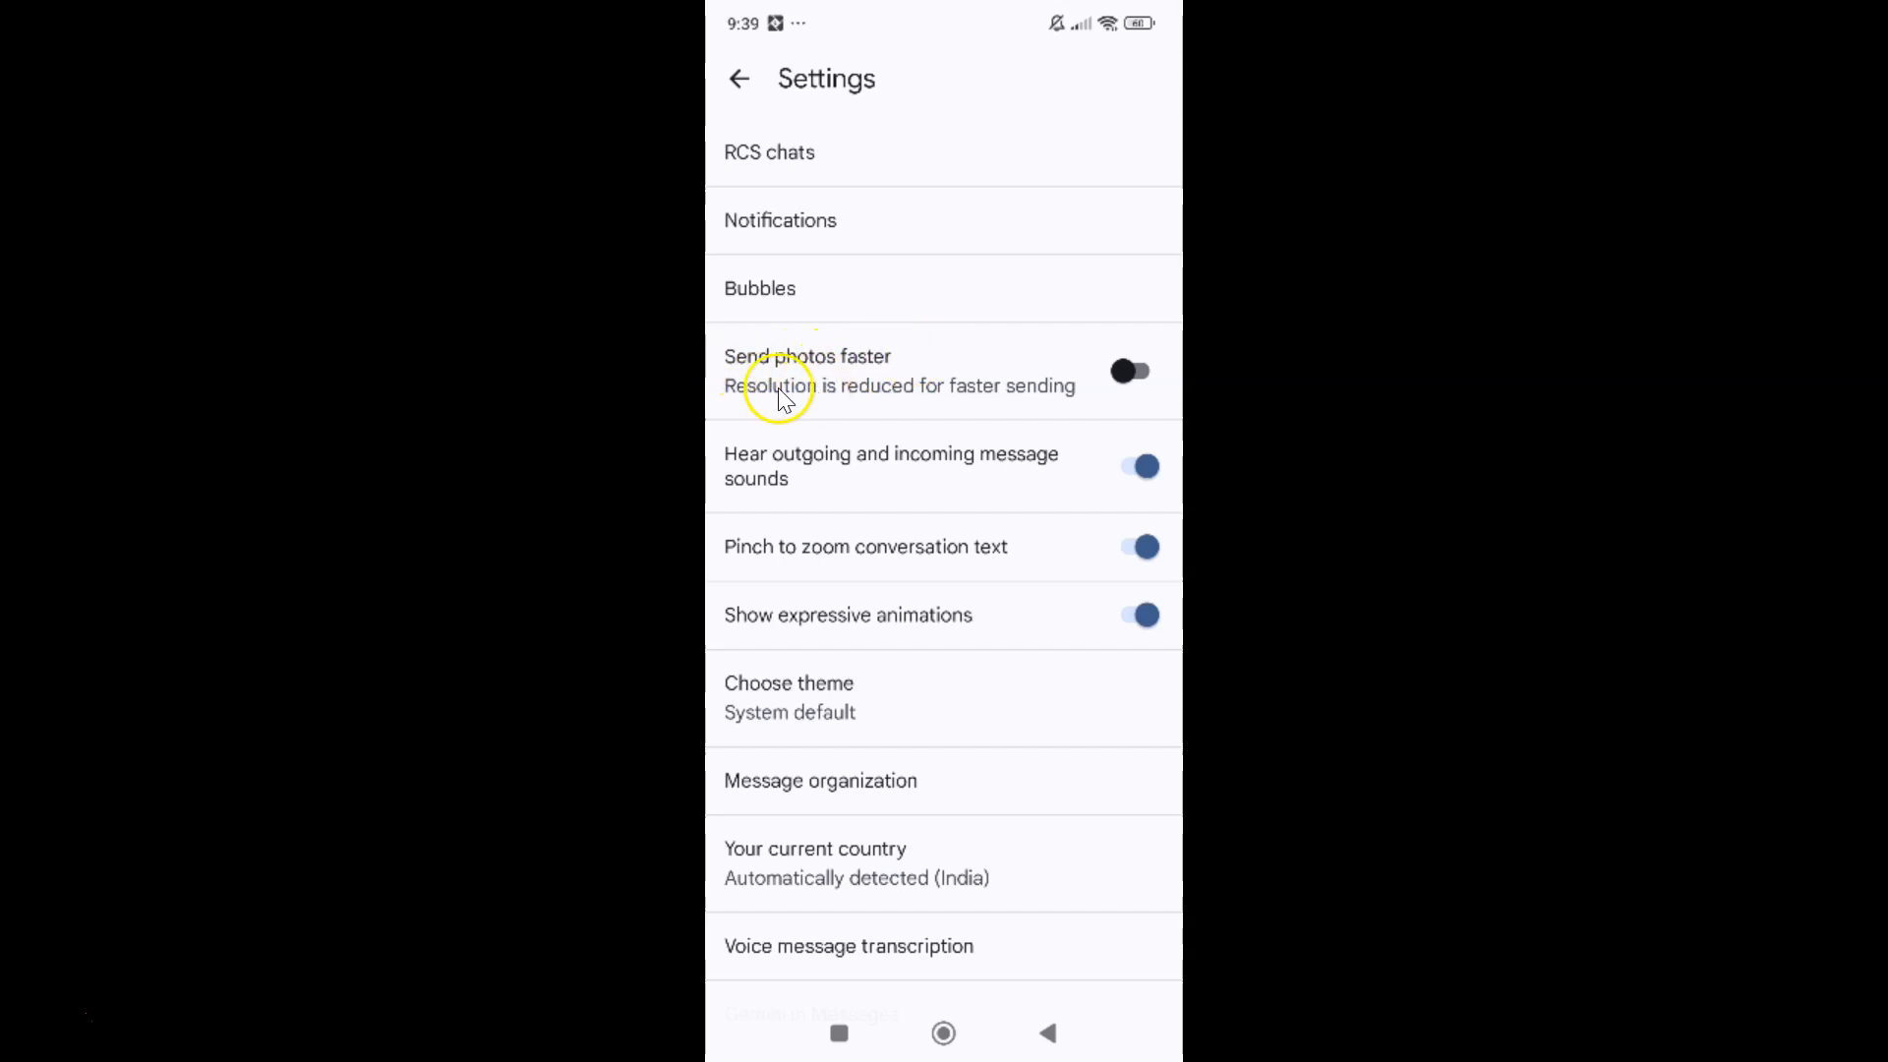
mouse_move(993, 407)
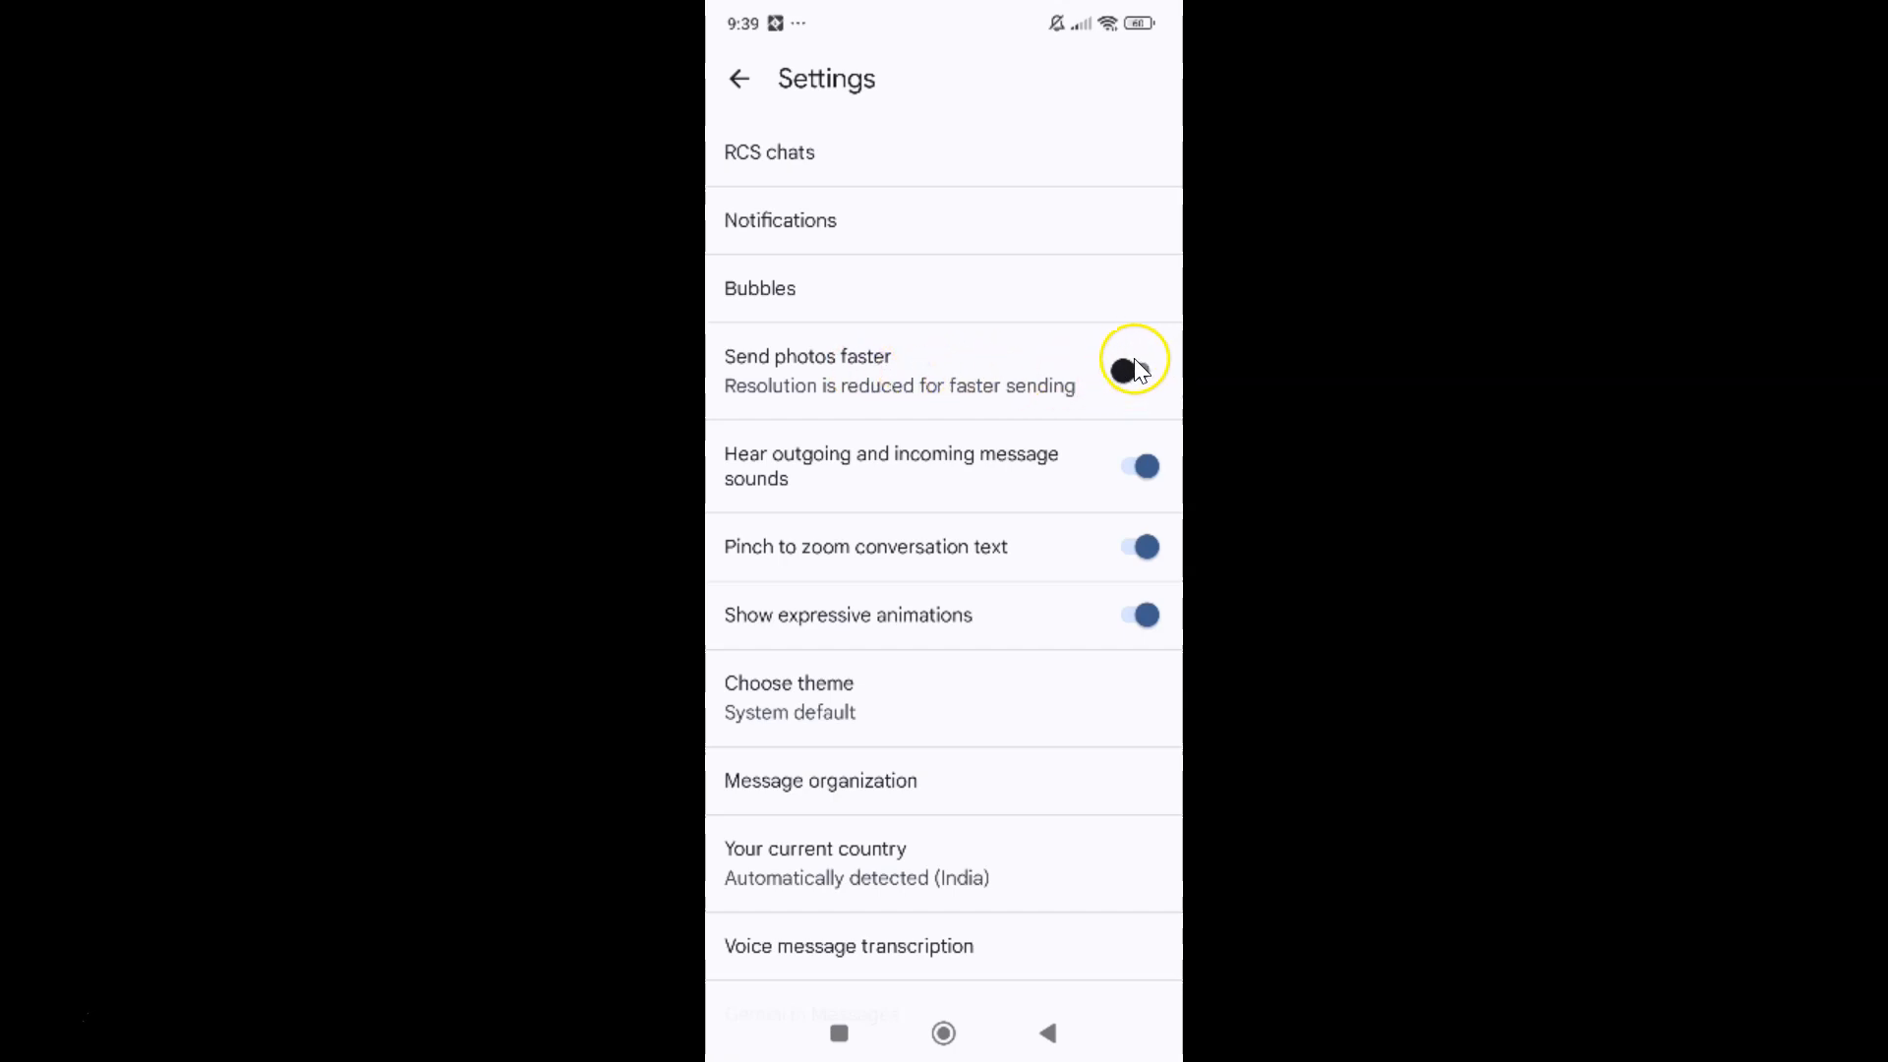
click(1133, 370)
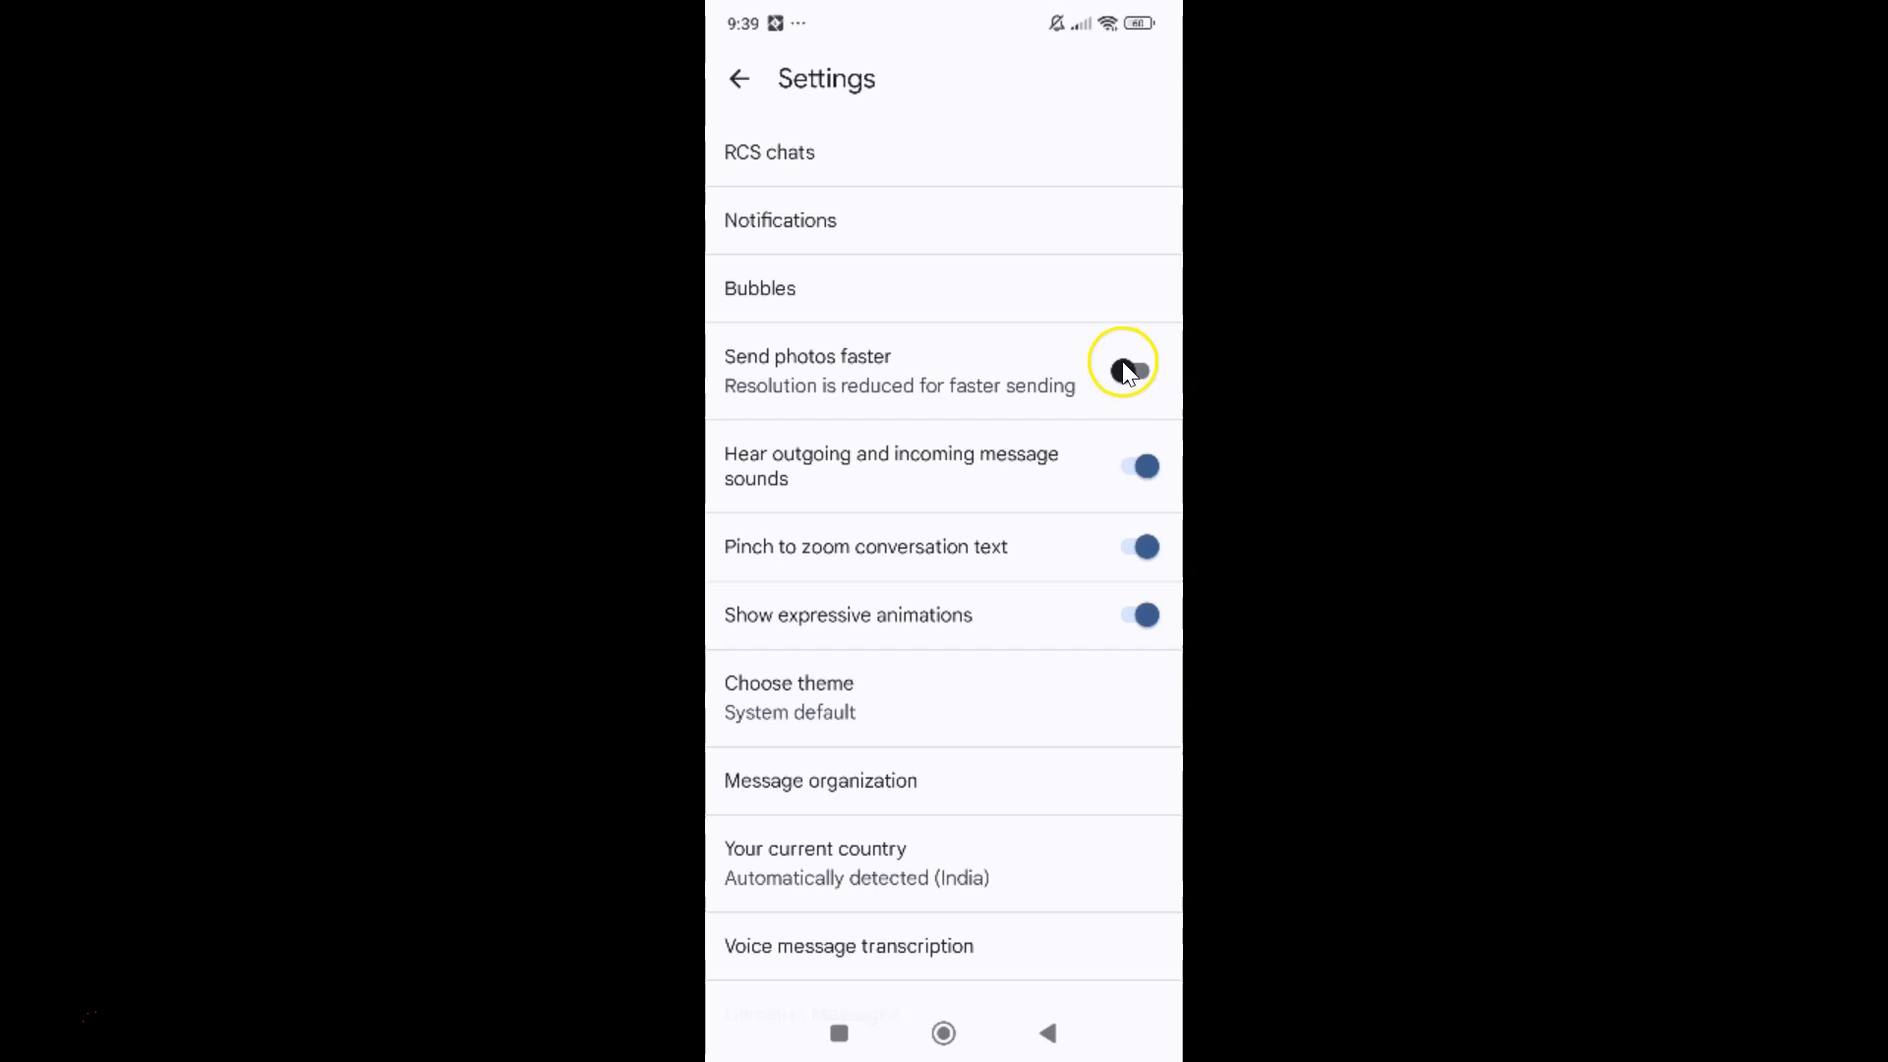
click(1133, 370)
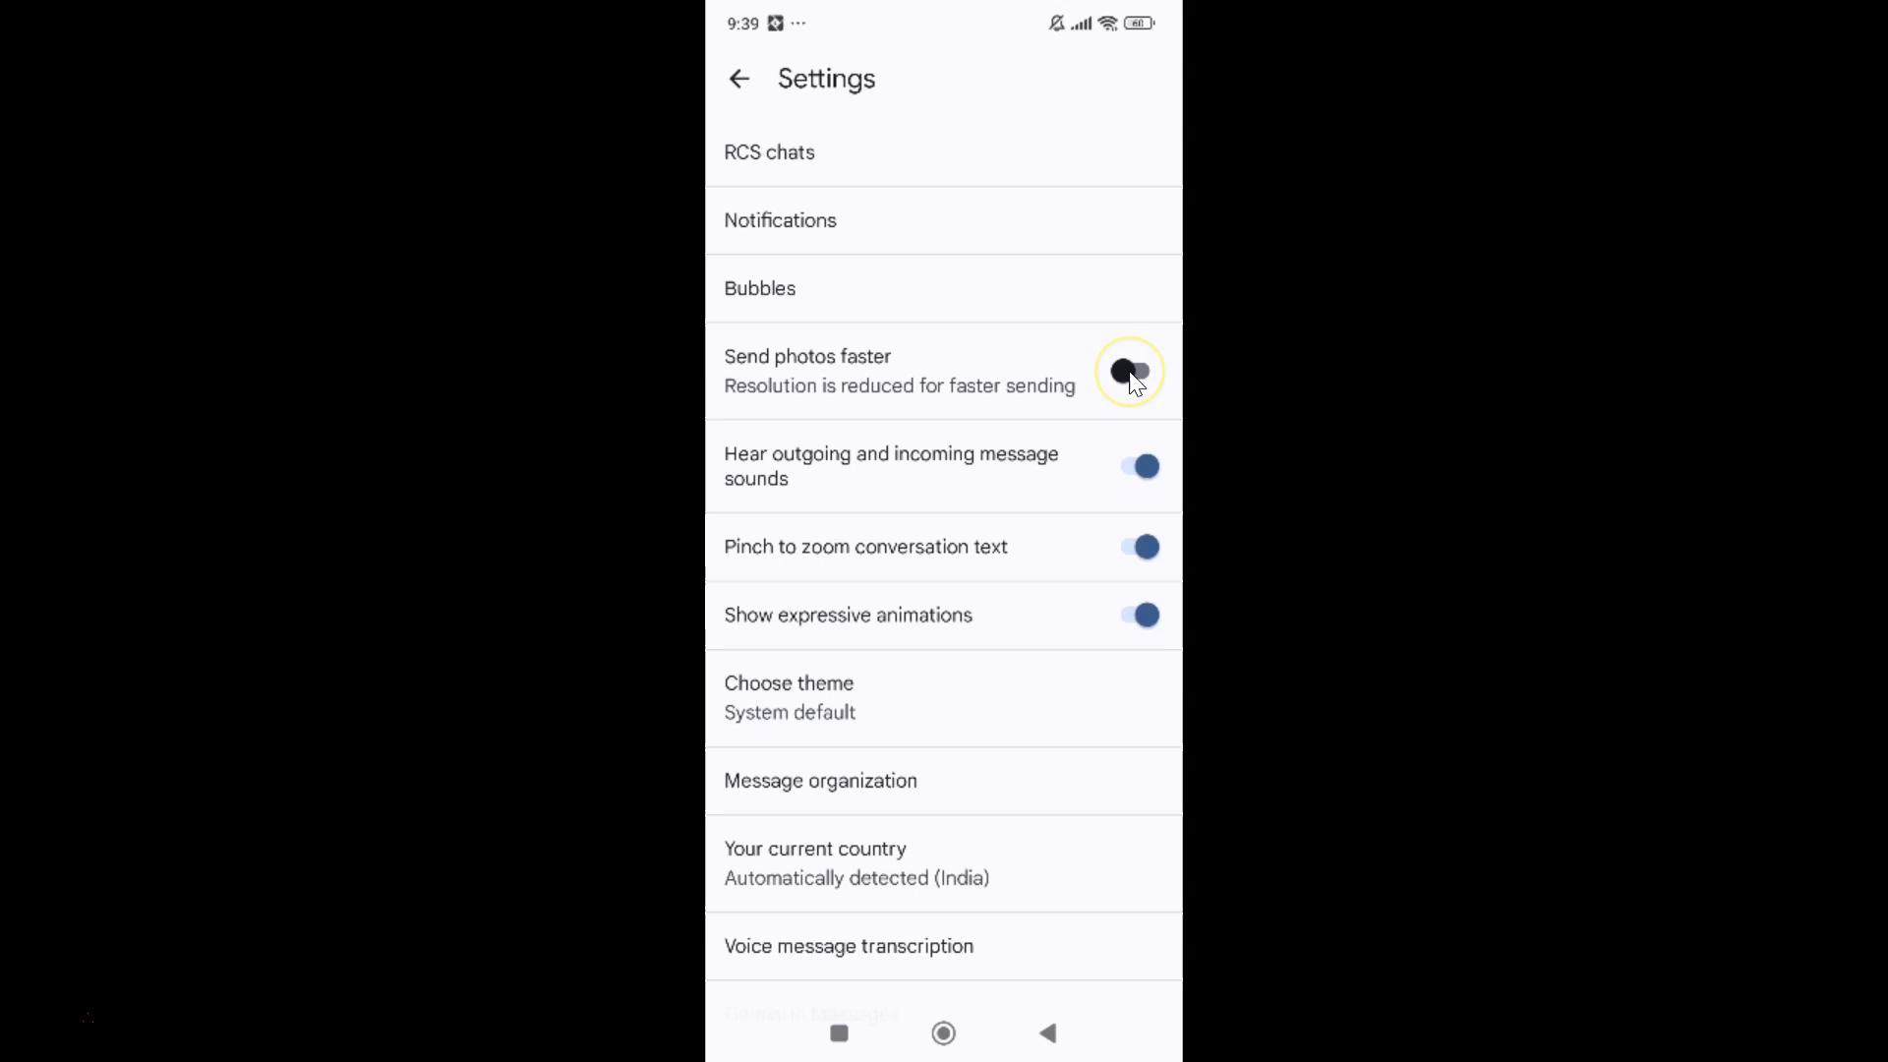
click(1137, 370)
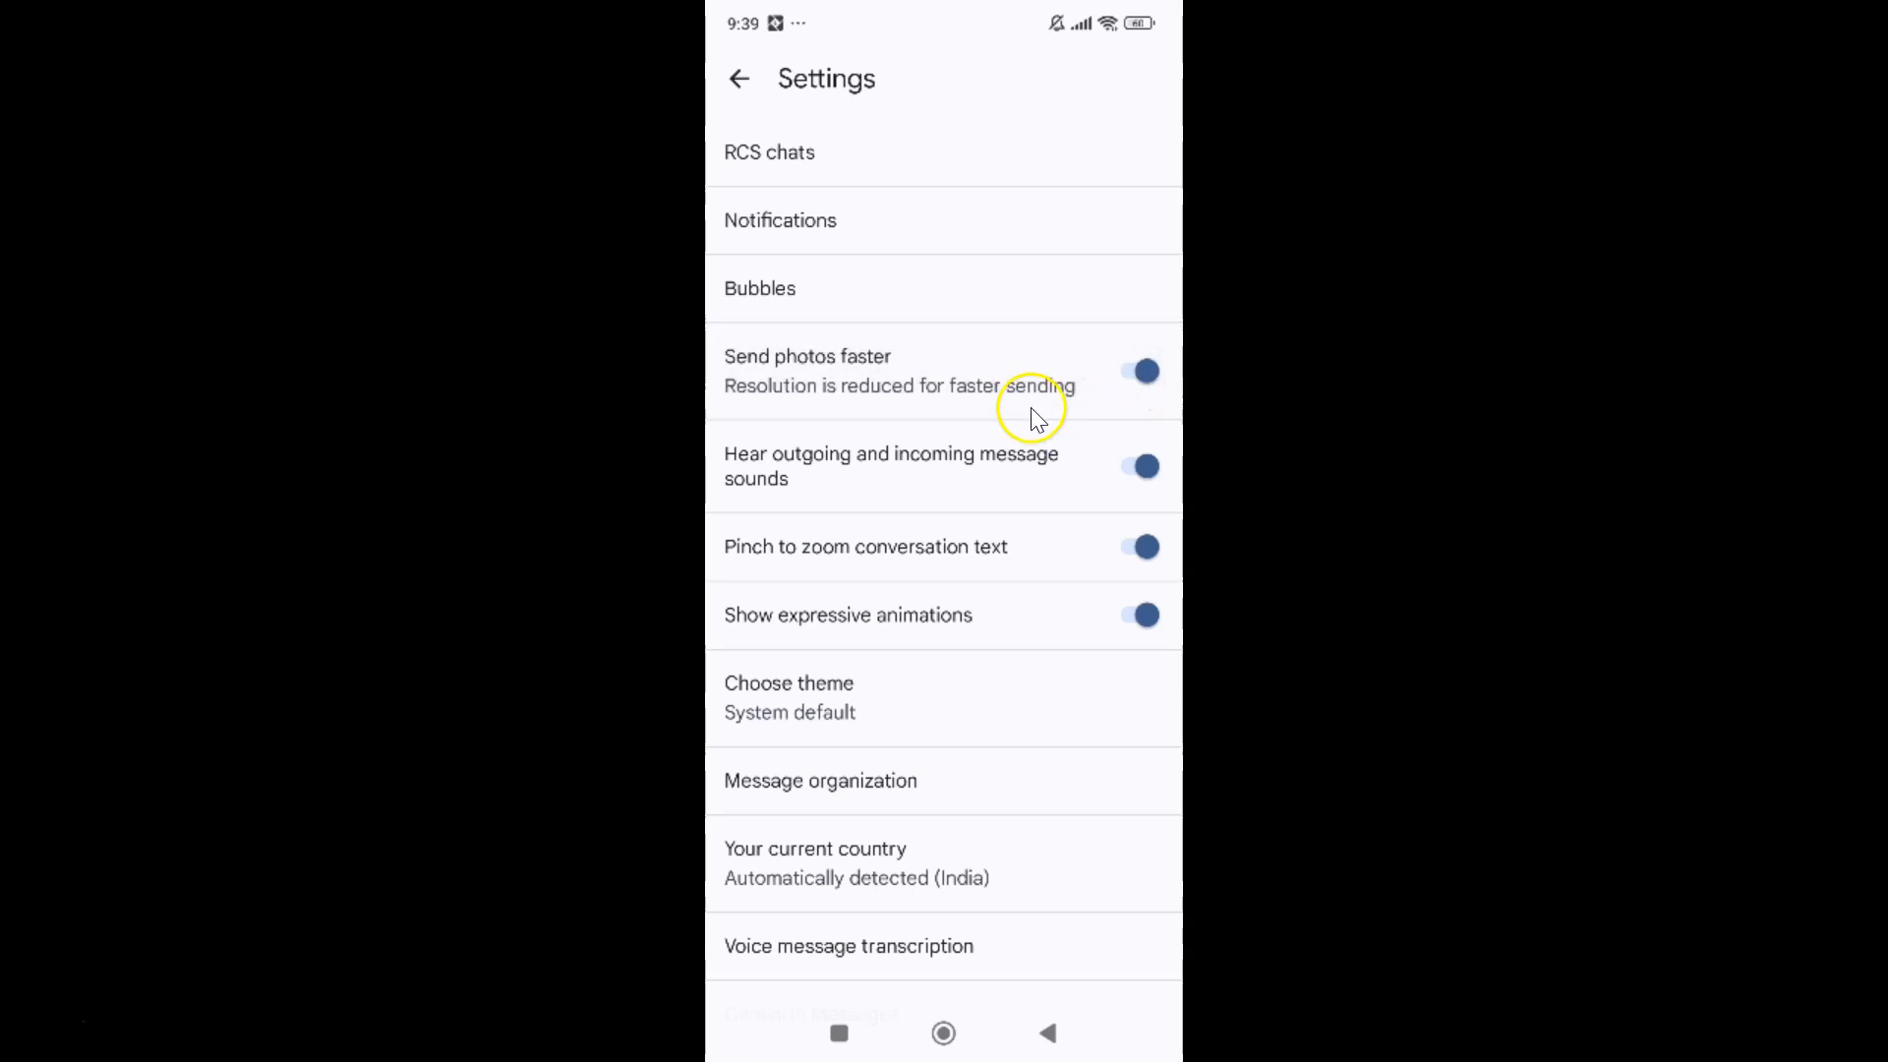
mouse_move(901, 360)
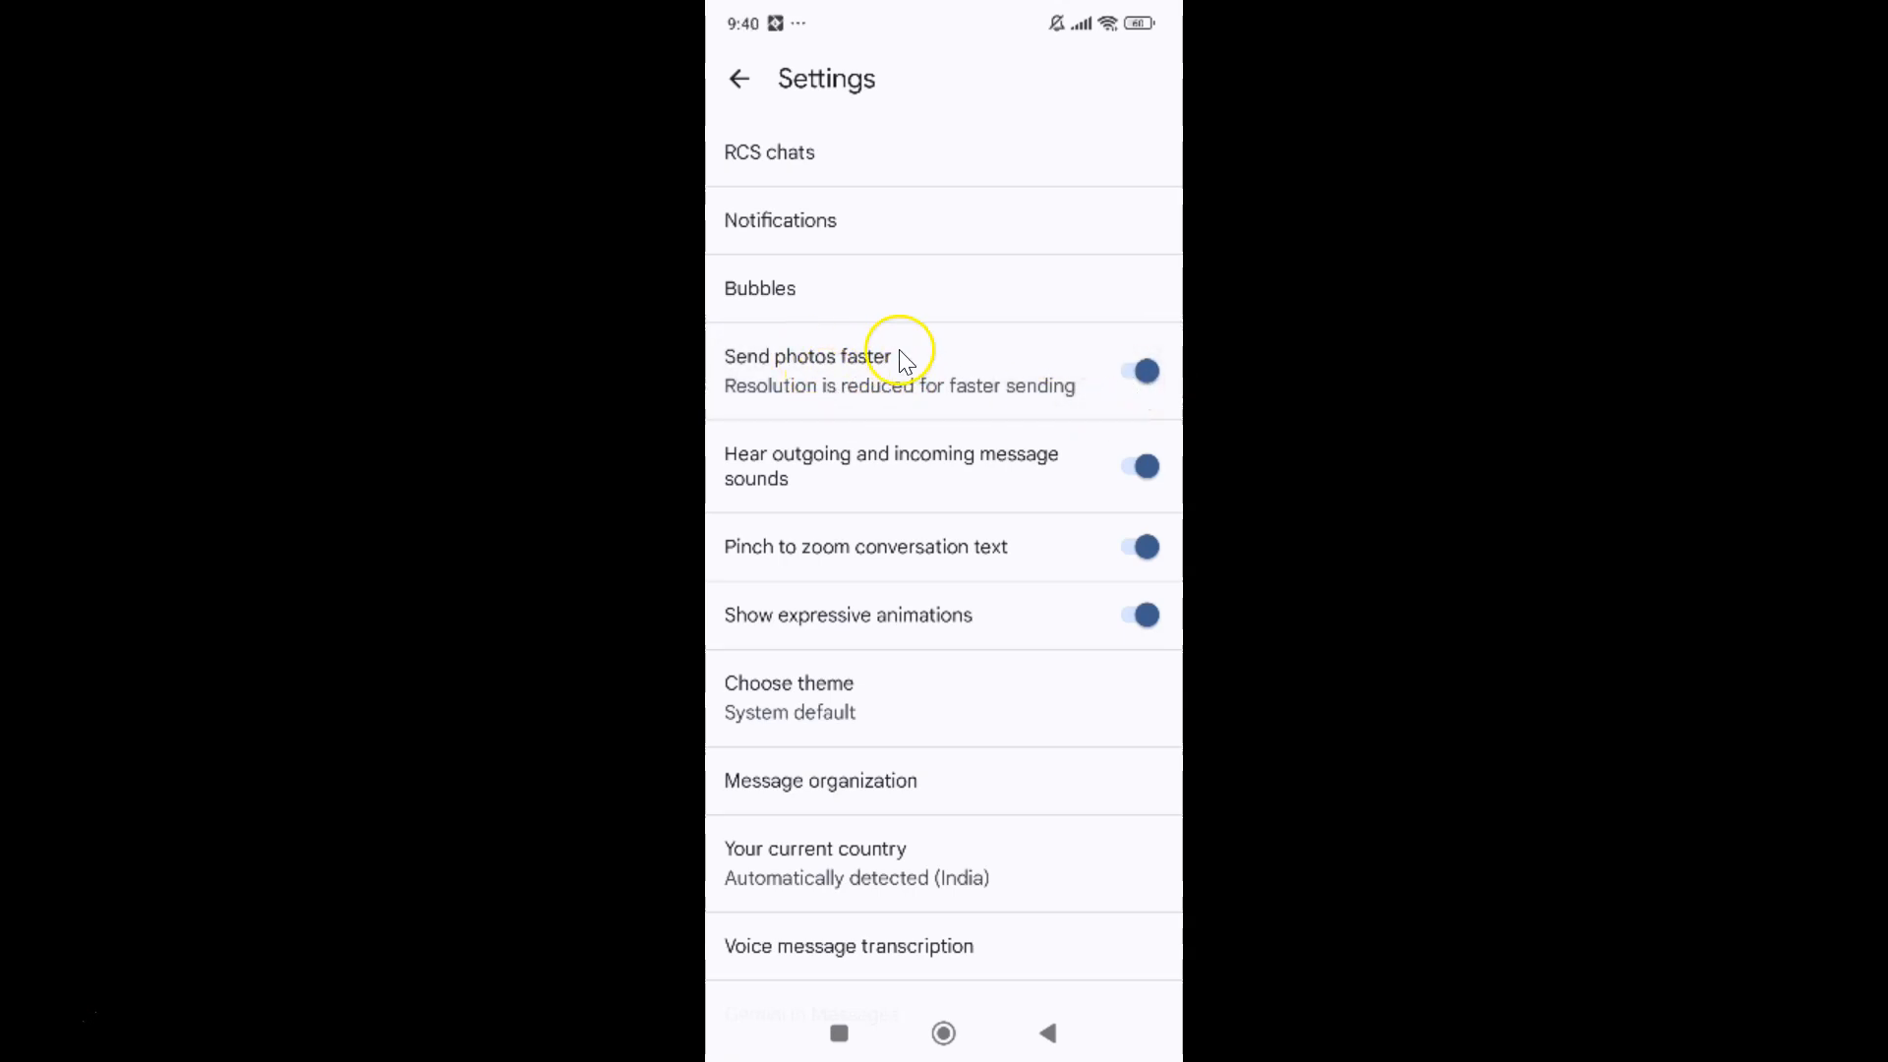
mouse_move(936, 344)
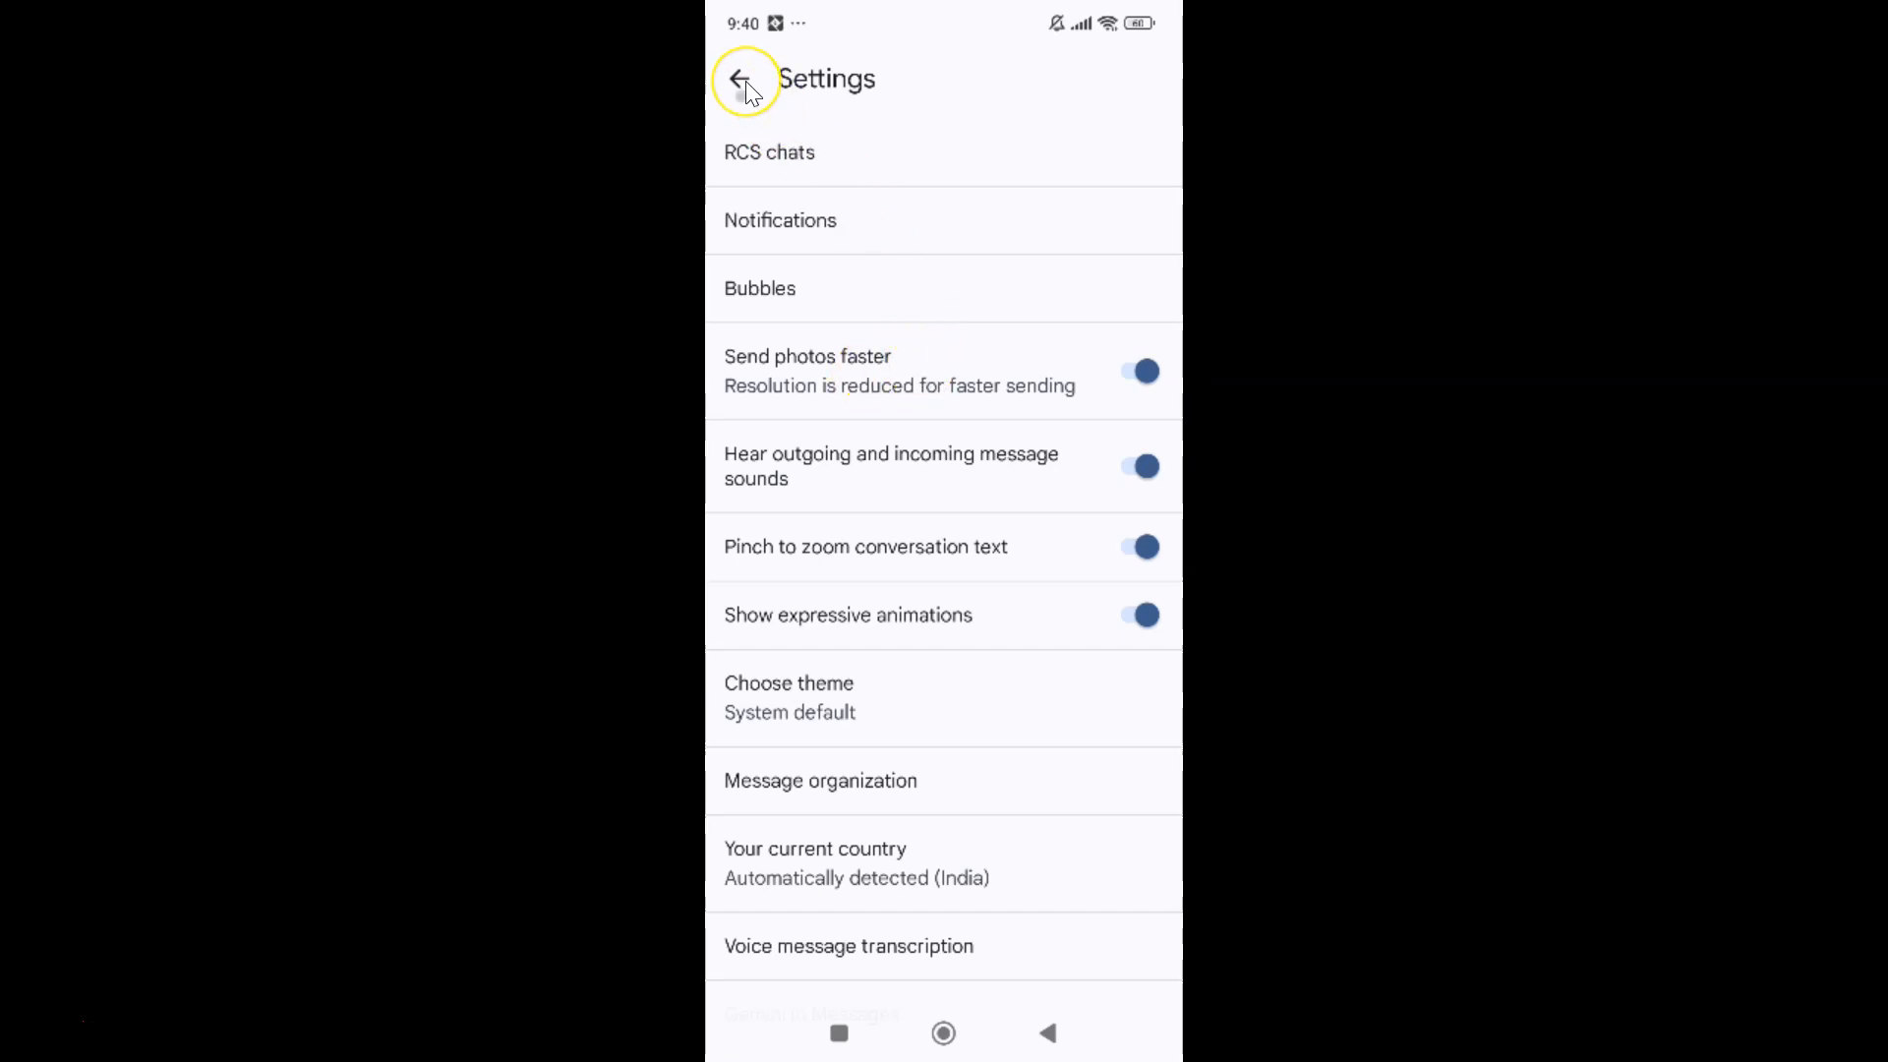
Return from Settings to the conversation list, leaving faster photo sending on.
click(743, 78)
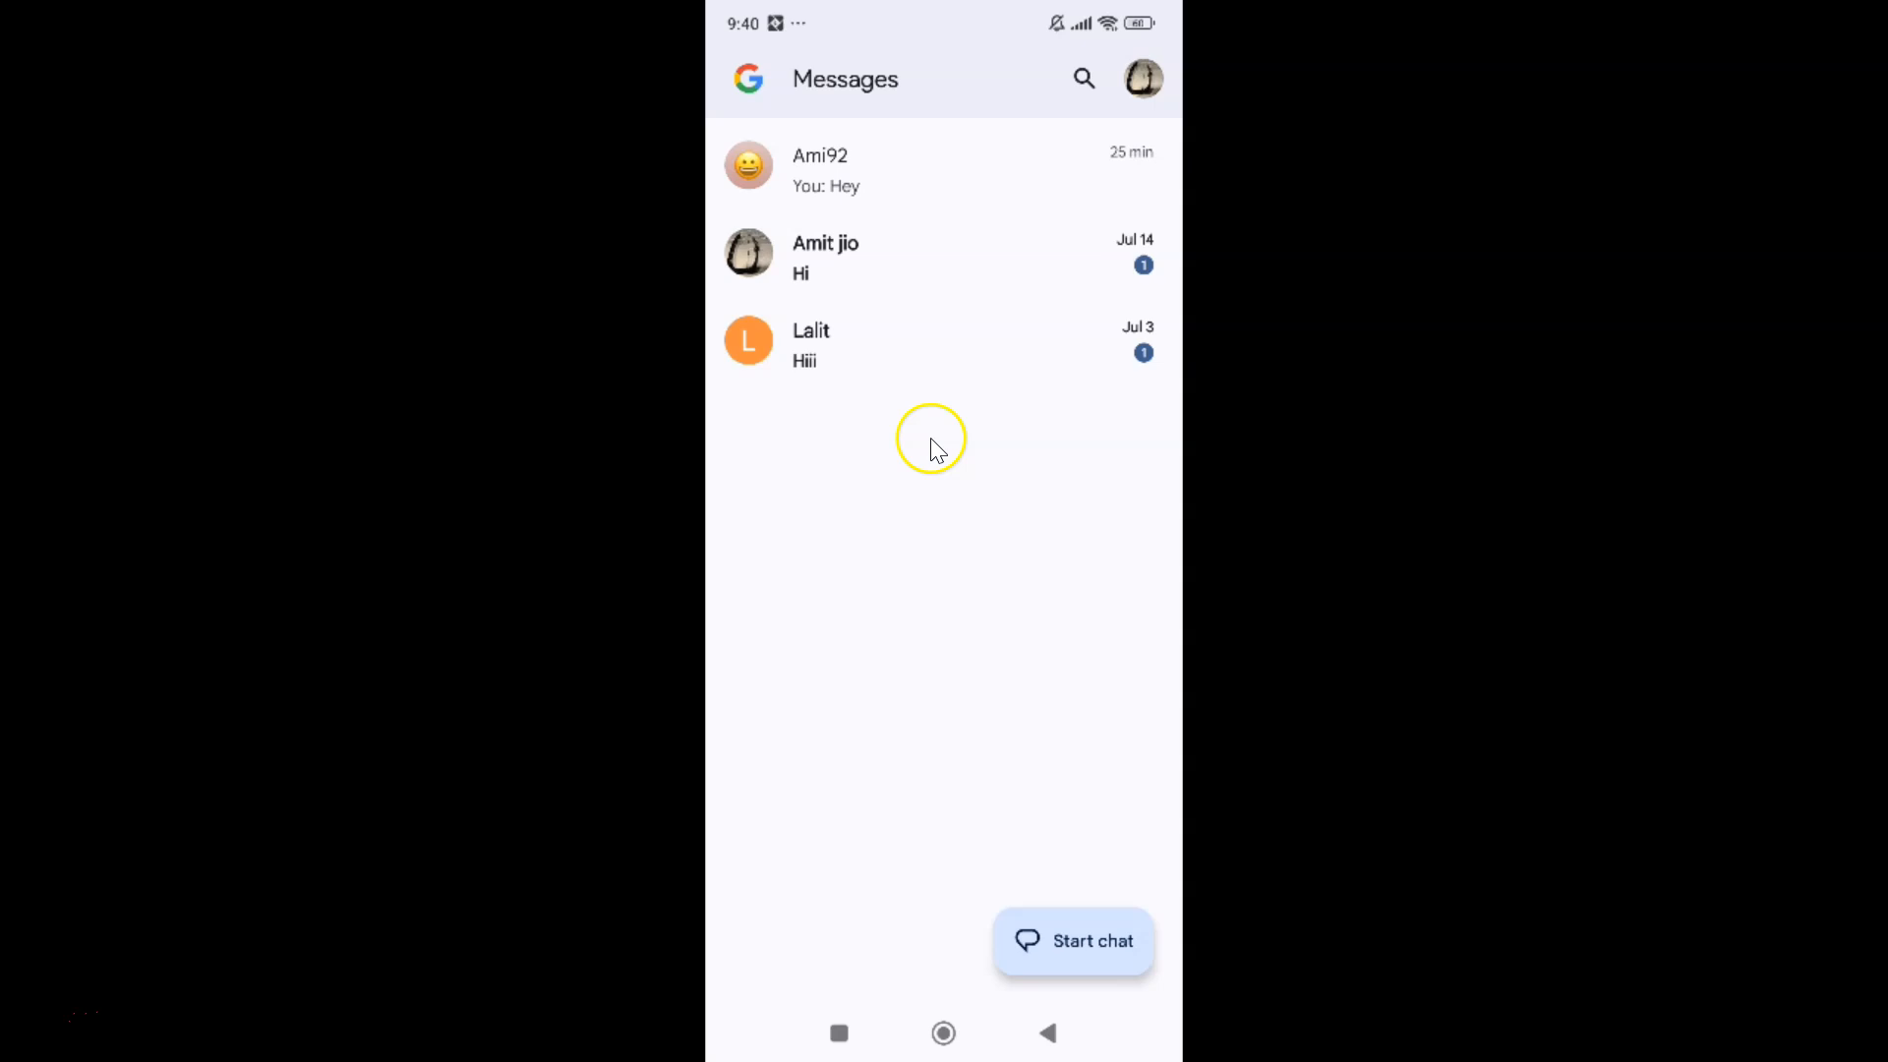
mouse_move(972, 425)
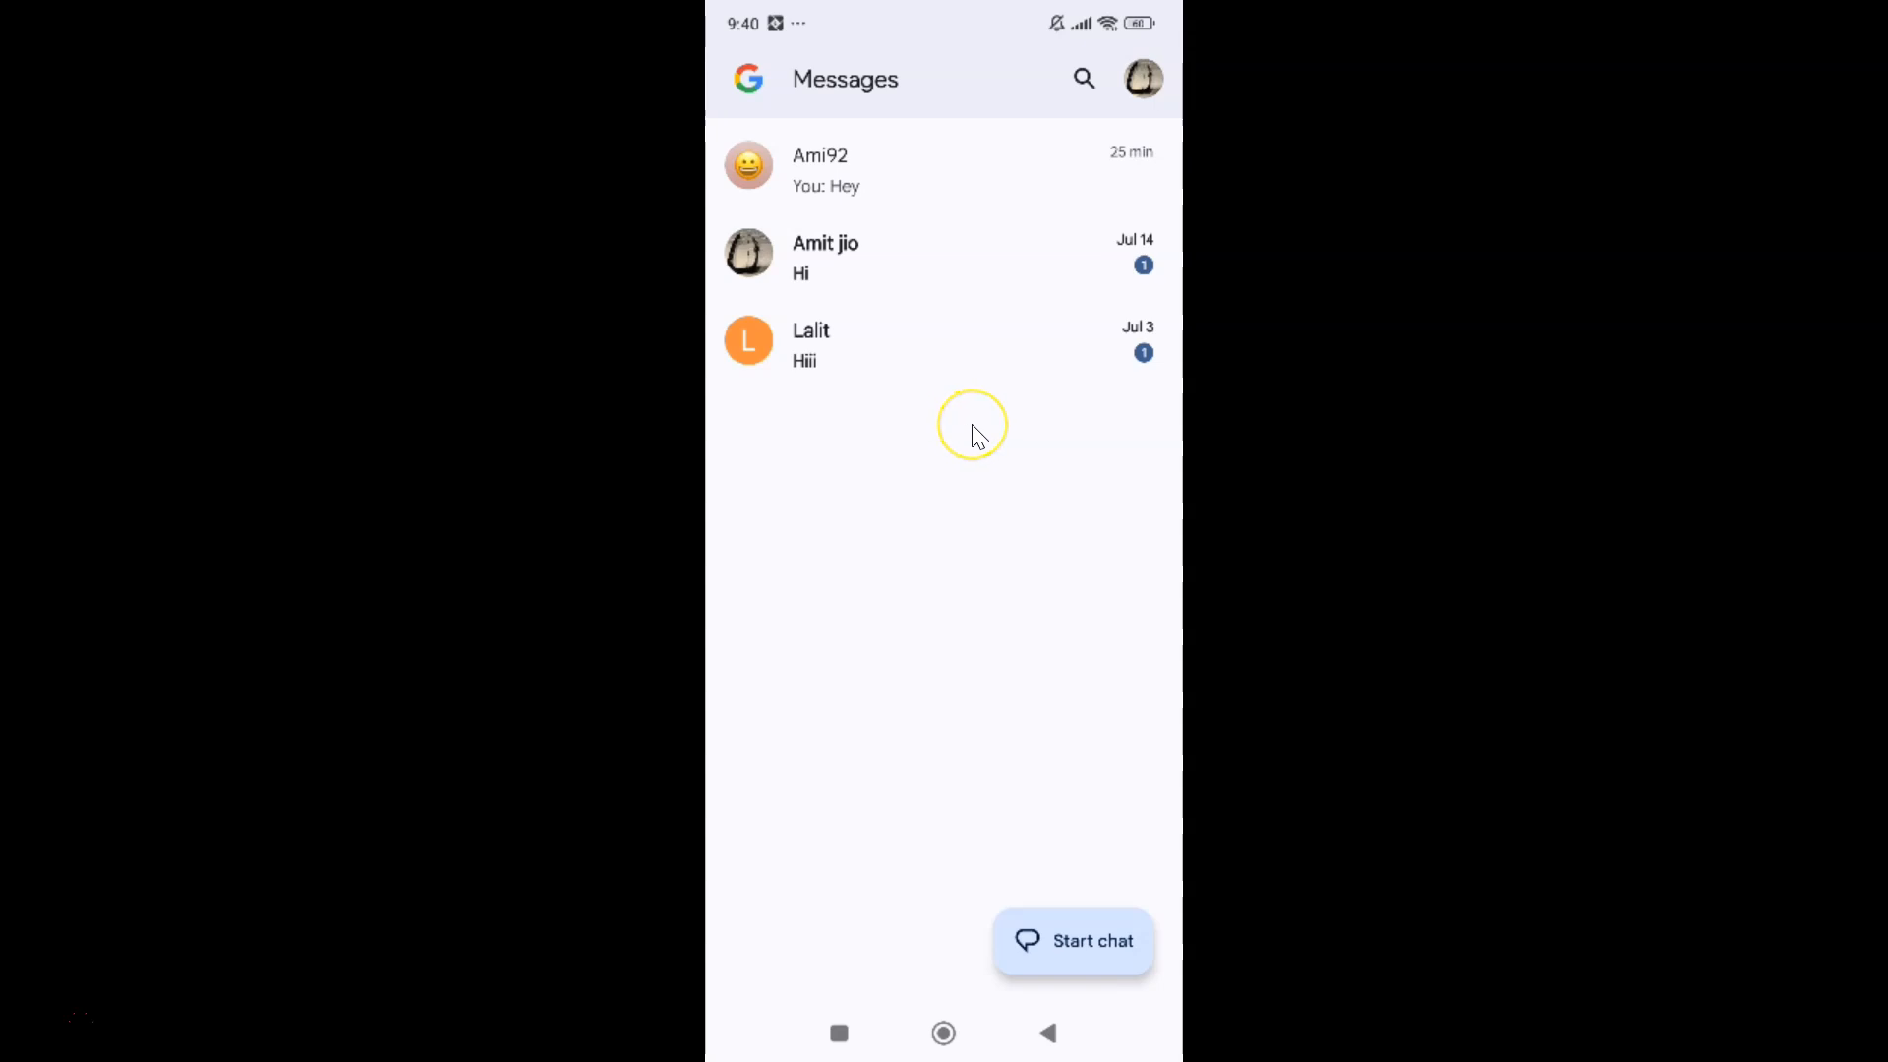